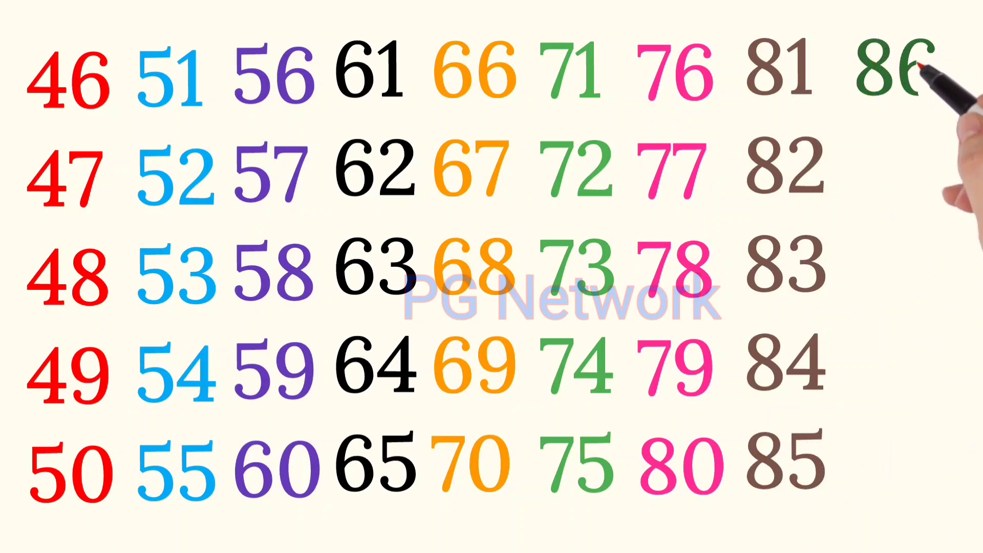
pyautogui.moveTo(933, 163)
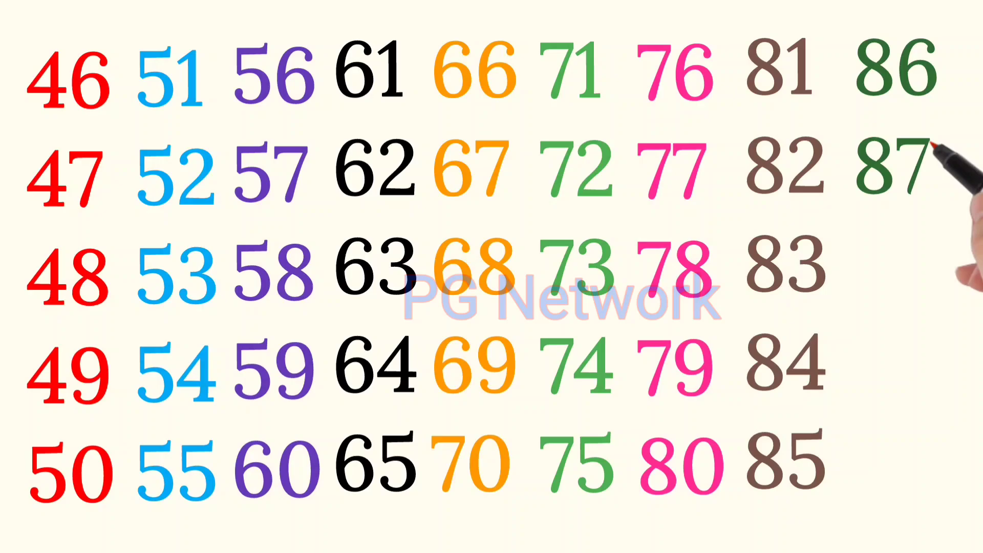